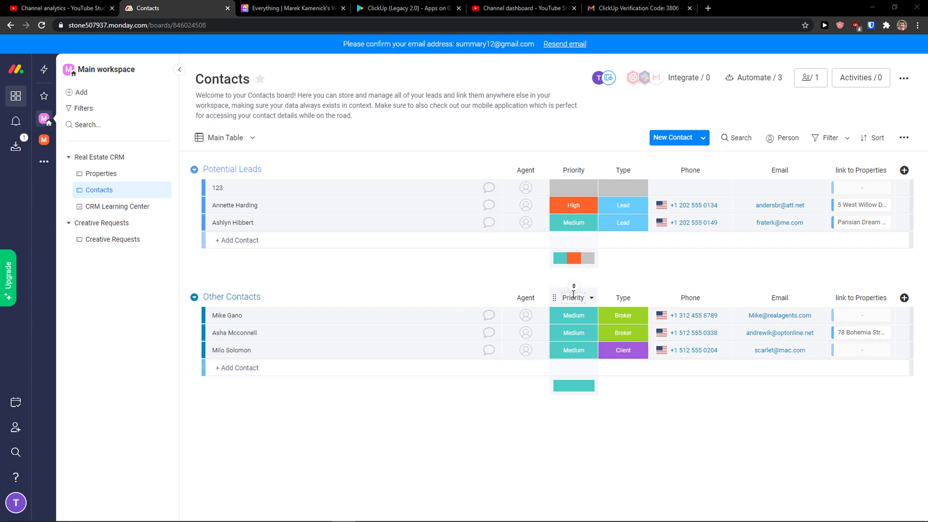
# Step: Enable dark mode from the profile avatar menu so the Contacts board shows the dark theme
pyautogui.click(780, 222)
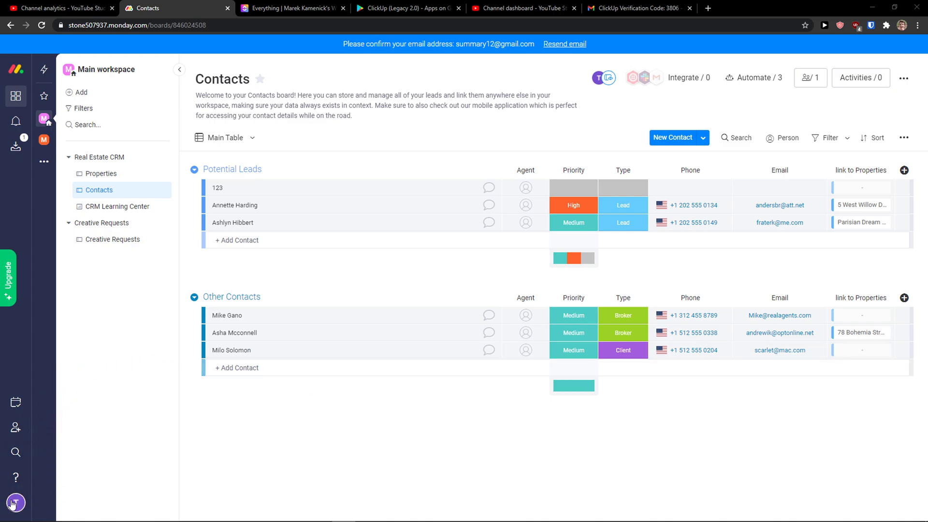
pyautogui.click(15, 502)
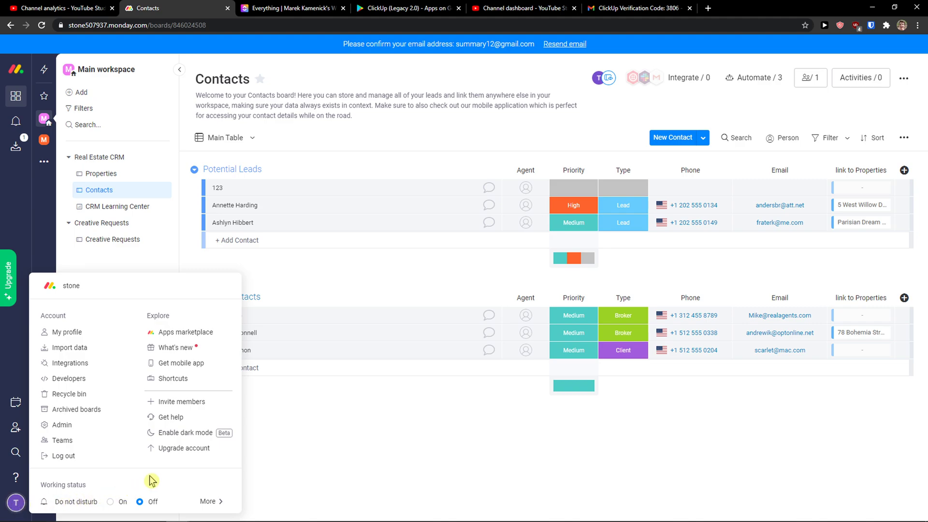
pyautogui.moveTo(180, 436)
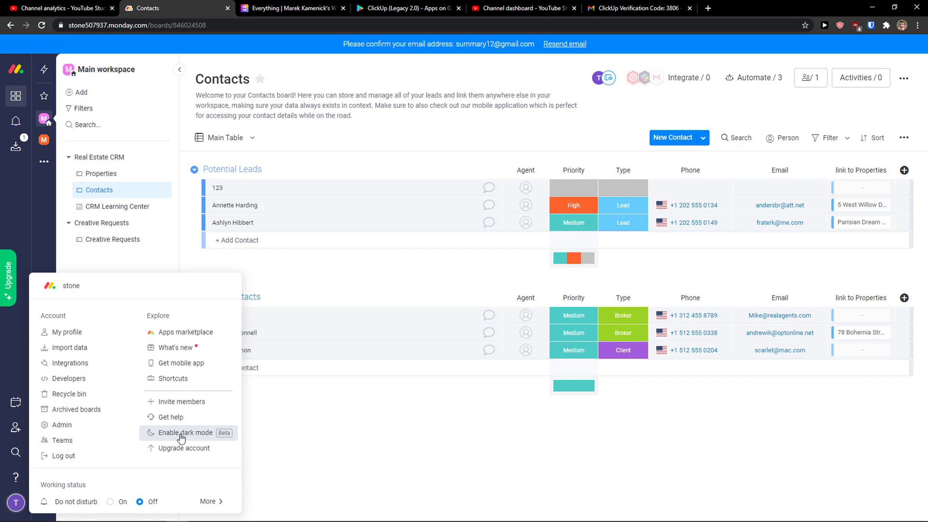
pyautogui.click(185, 433)
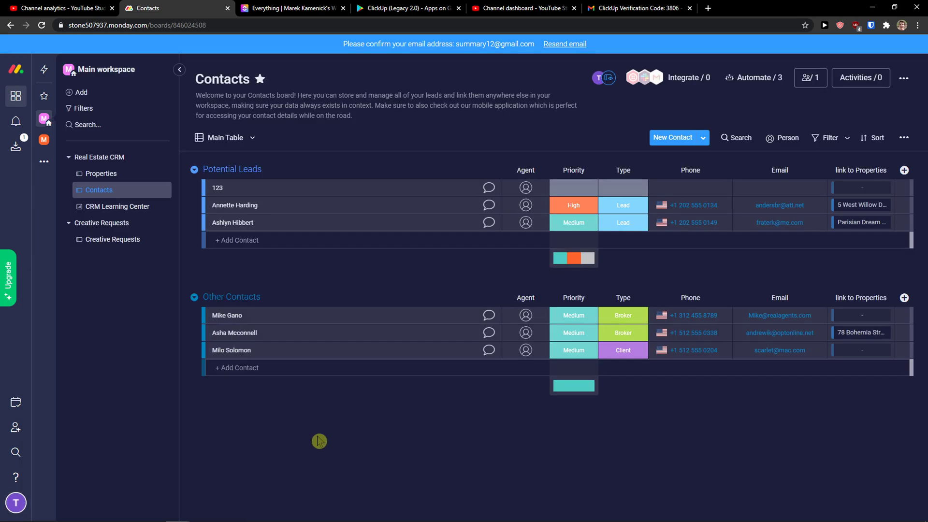
pyautogui.click(69, 156)
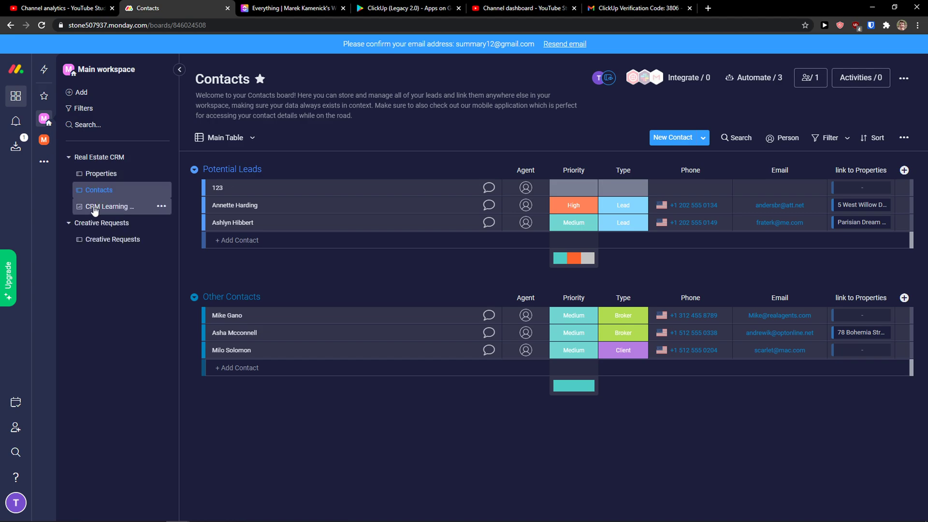
pyautogui.click(112, 206)
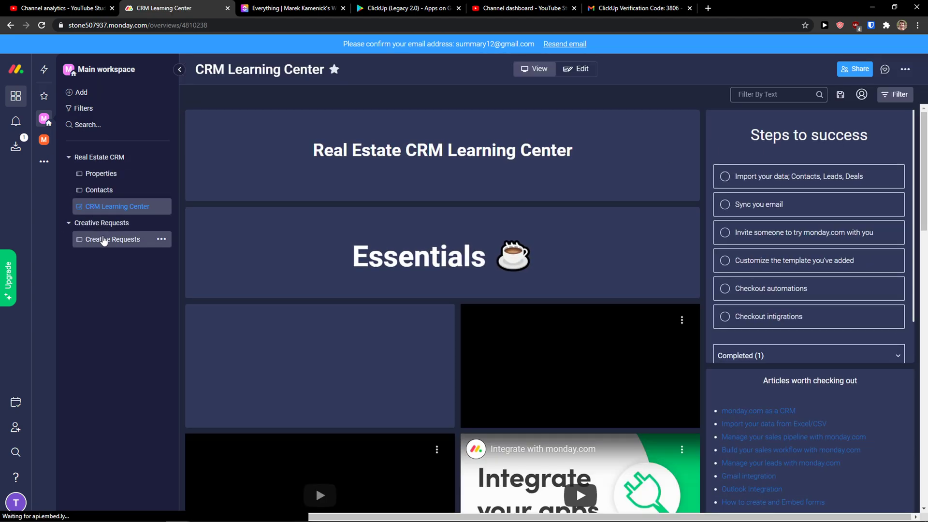
pyautogui.click(112, 240)
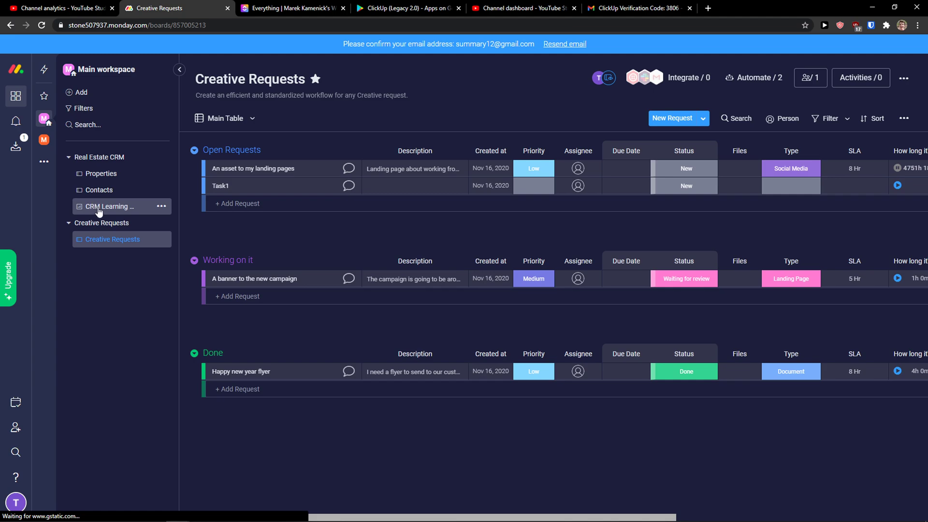
pyautogui.click(99, 190)
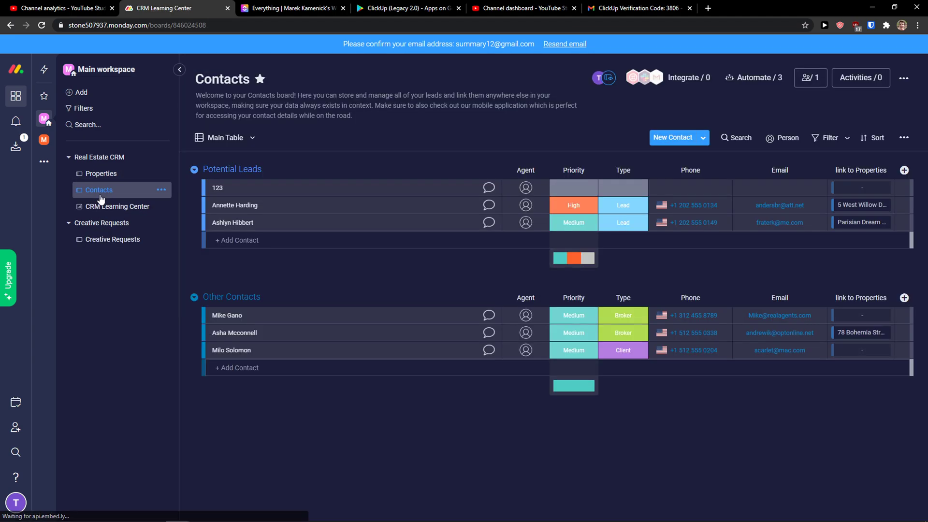
pyautogui.click(98, 190)
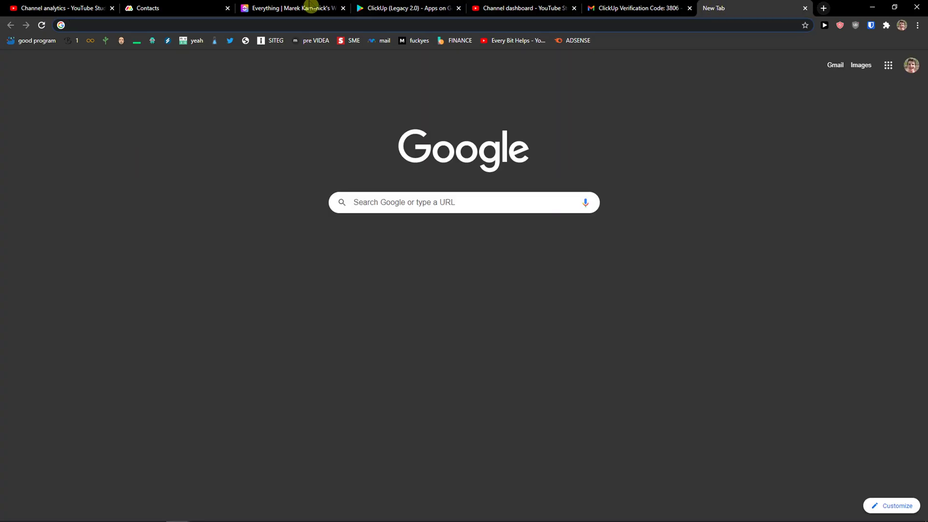
pyautogui.click(151, 8)
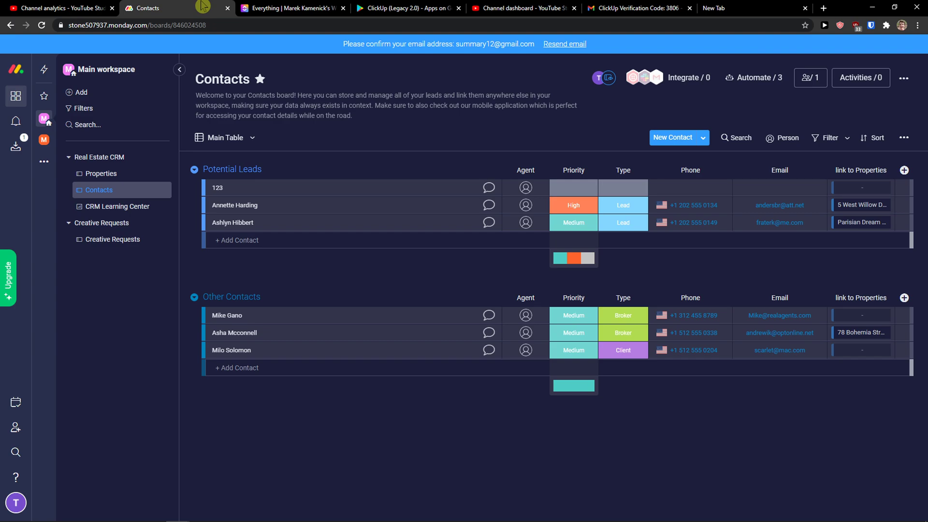